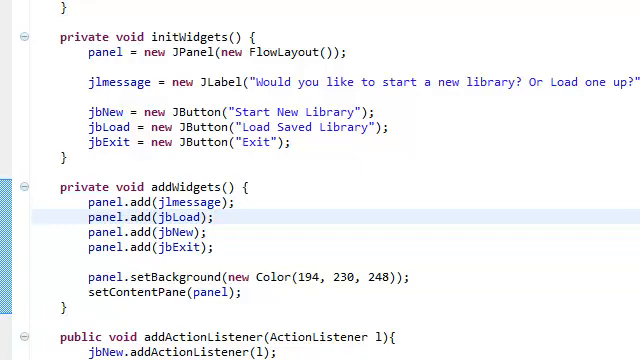
{"action": "mouse_move", "coordinate": [243, 82]}
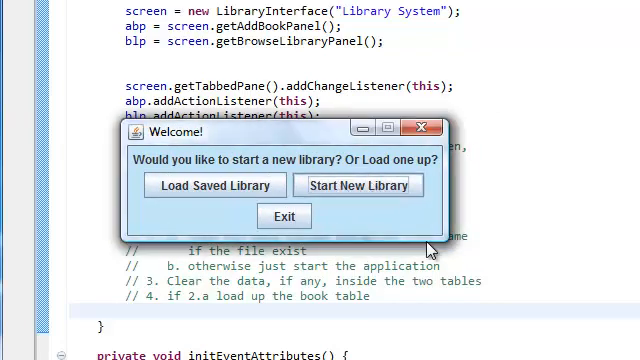
{"action": "mouse_move", "coordinate": [417, 130]}
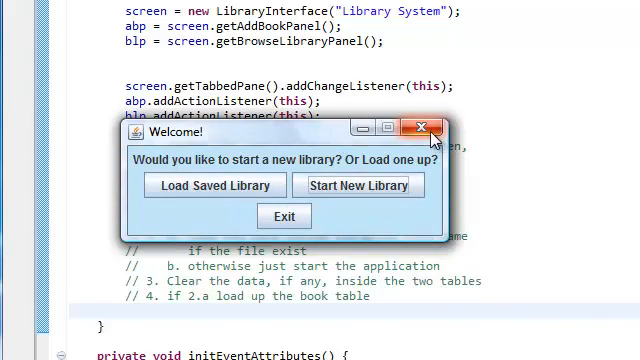
Close the running Welcome window to get back to the LoadScreen constructor code
{"action": "left_click", "coordinate": [425, 131]}
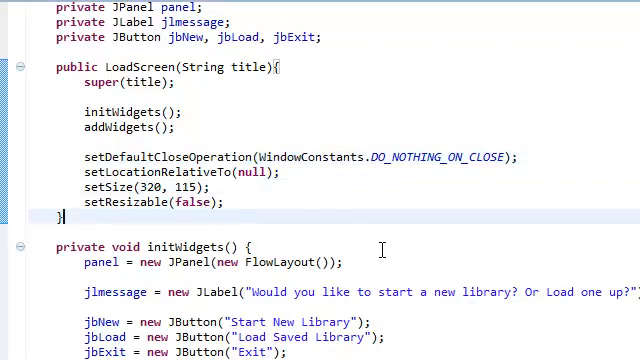
Scroll past initEventAttributes to the actionPerformed event handler
{"action": "scroll", "scroll_direction": "down", "scroll_amount": 3}
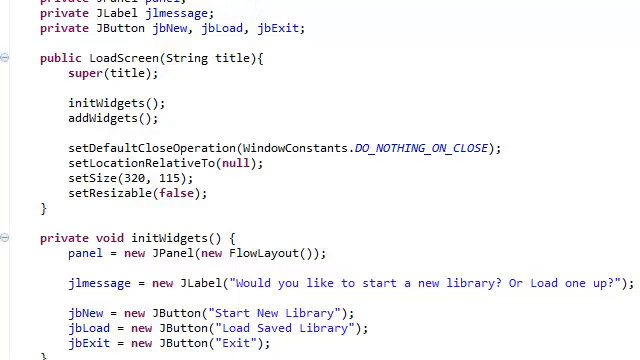
{"action": "scroll", "scroll_direction": "down", "scroll_amount": 3}
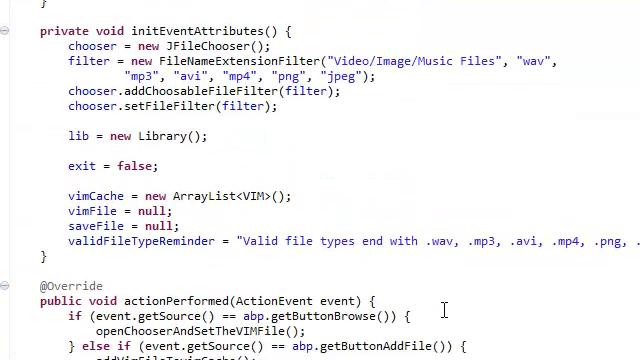
{"action": "scroll", "scroll_direction": "down", "scroll_amount": 3}
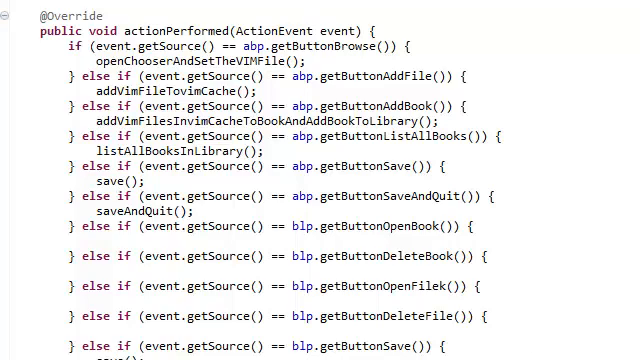
After SaveAndQuit, add else if (event.getSource() == ls.getButtonLoad()){ } and duplicate it twice
{"action": "scroll", "scroll_direction": "down", "scroll_amount": 3}
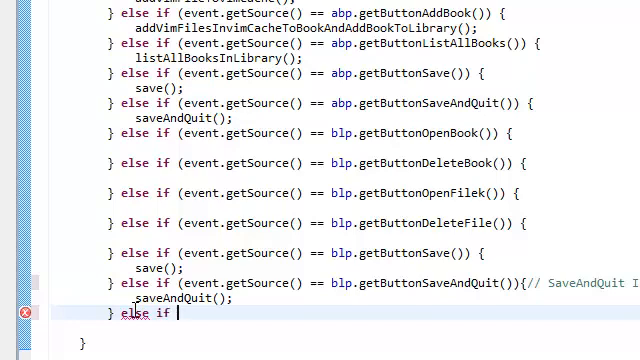
{"action": "type", "text": "(event"}
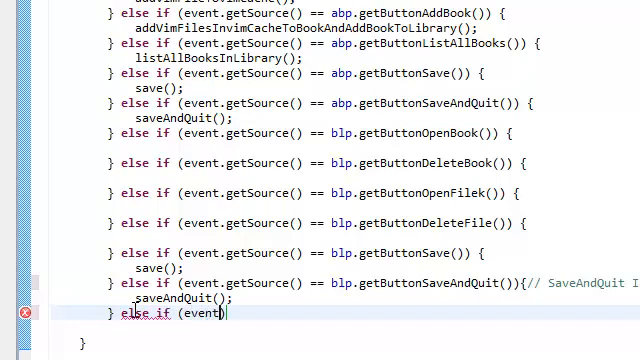
{"action": "type", "text": ".getSource())"}
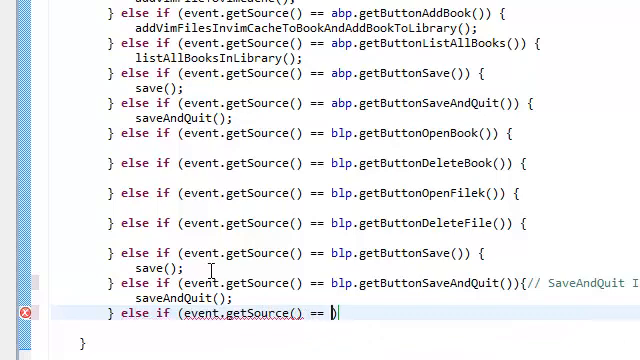
{"action": "type", "text": "ls."}
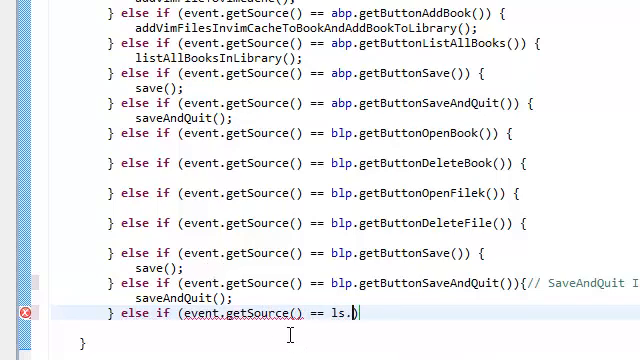
{"action": "type", "text": "getB"}
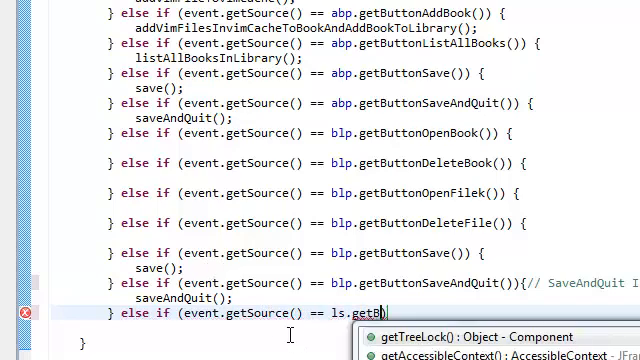
{"action": "type", "text": "utton)"}
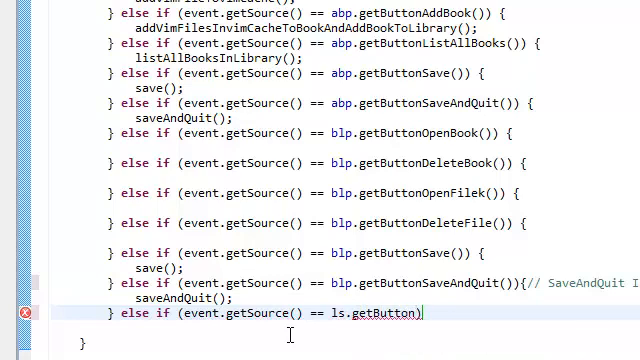
{"action": "type", "text": "Load"}
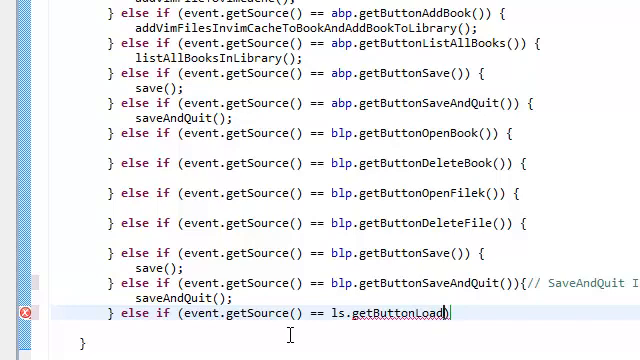
{"action": "type", "text": "("}
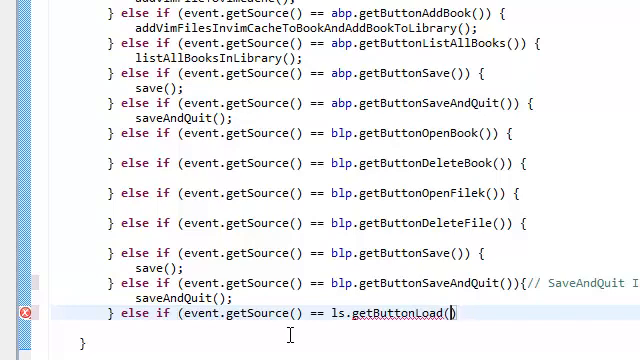
{"action": "type", "text": "){"}
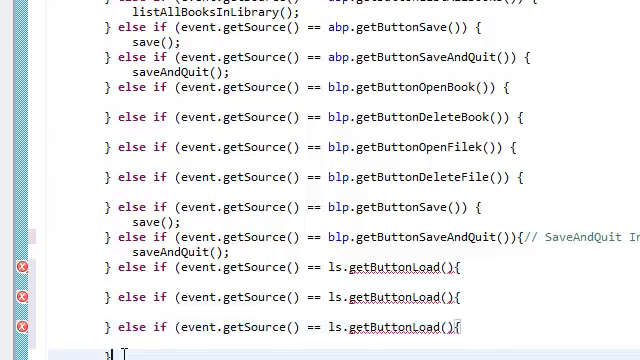
{"action": "type", "text": "else"}
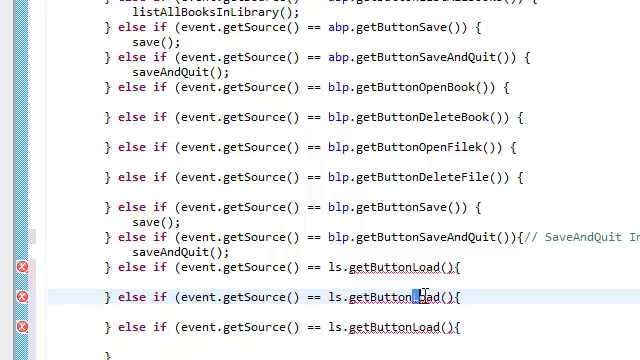
Change Load to New so the second branch checks getButtonNew()
{"action": "double_click", "coordinate": [425, 297]}
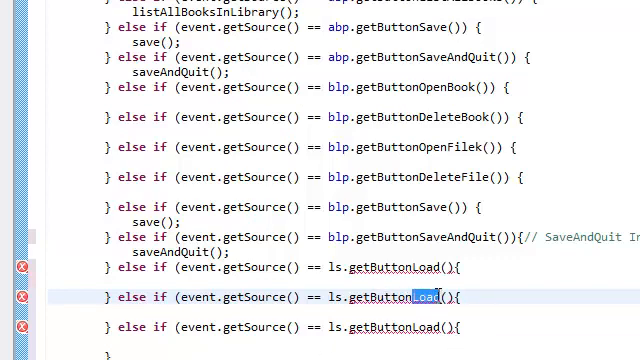
{"action": "type", "text": "New"}
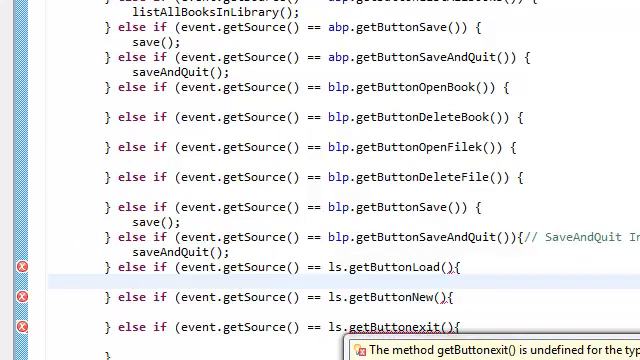
{"action": "scroll", "scroll_direction": "down", "scroll_amount": 3}
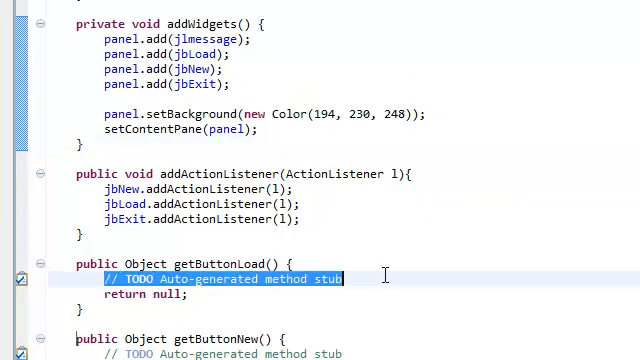
Delete the auto-generated TODO comments from the LoadScreen getter stubs
{"action": "key", "text": "Delete"}
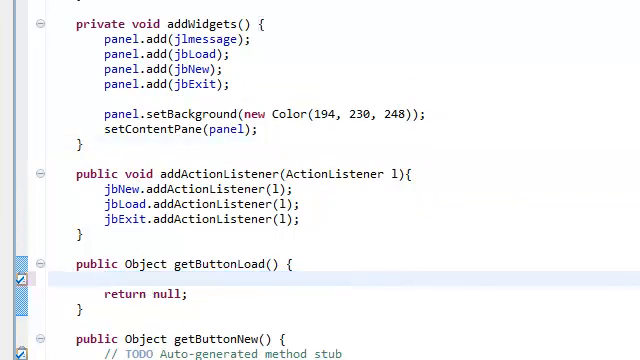
{"action": "scroll", "scroll_direction": "down", "scroll_amount": 3}
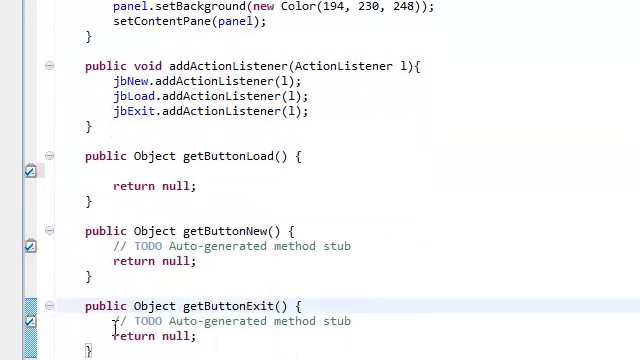
{"action": "triple_click", "coordinate": [230, 246]}
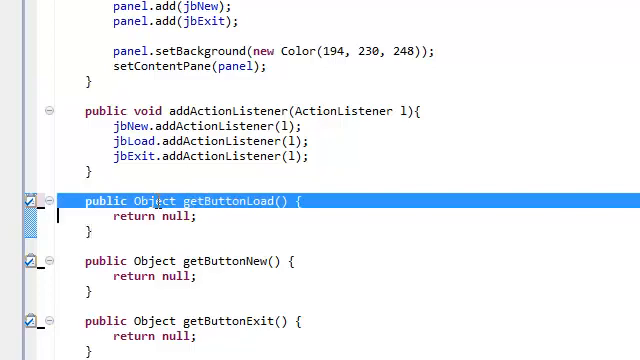
Make getButtonLoad return JButton and give back jbLoad instead of null
{"action": "double_click", "coordinate": [155, 201]}
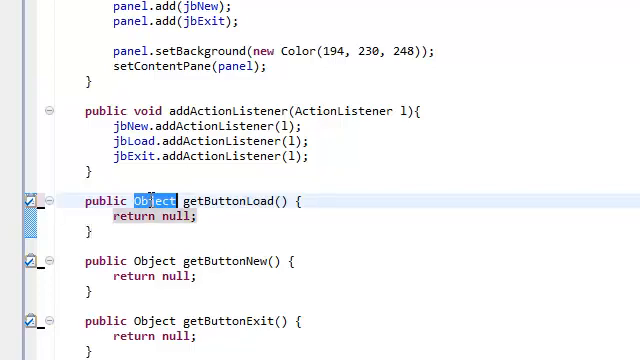
{"action": "type", "text": "JButton"}
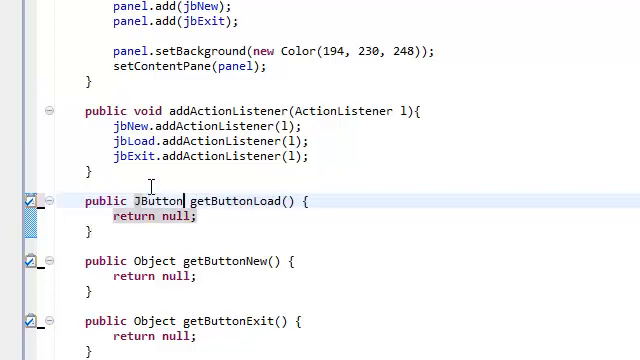
{"action": "double_click", "coordinate": [156, 201]}
{"action": "type", "text": "jbEx"}
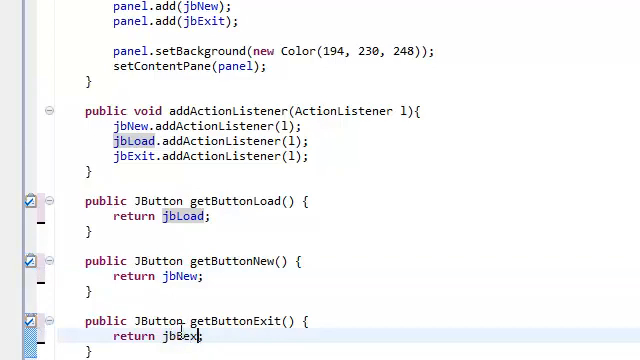
{"action": "type", "text": "it"}
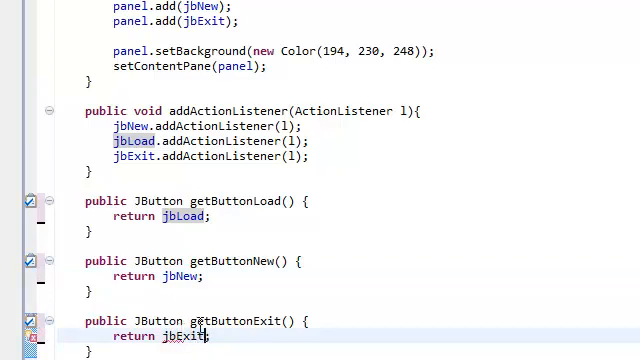
{"action": "scroll", "scroll_direction": "down", "scroll_amount": 3}
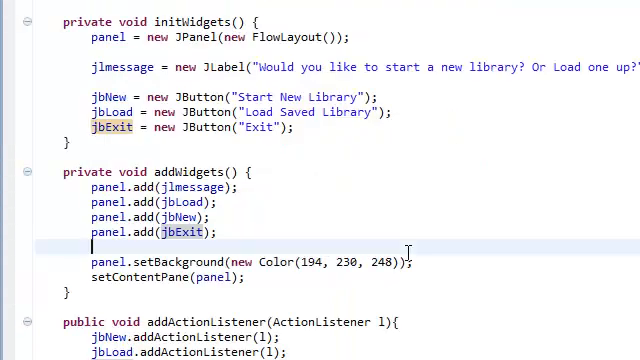
{"action": "scroll", "scroll_direction": "down", "scroll_amount": 3}
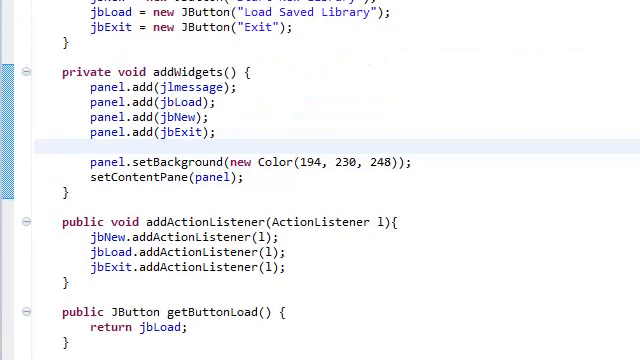
{"action": "scroll", "scroll_direction": "down", "scroll_amount": 3}
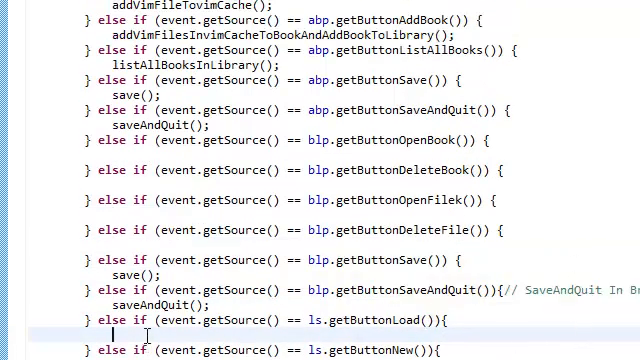
Put // TODO placeholders in the getButtonLoad and getButtonNew branches
{"action": "type", "text": "// TODO"}
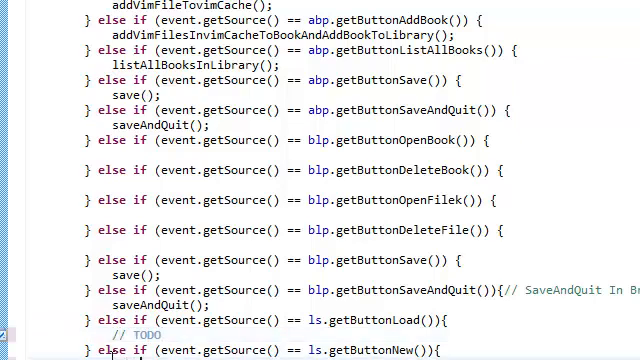
{"action": "scroll", "scroll_direction": "down", "scroll_amount": 3}
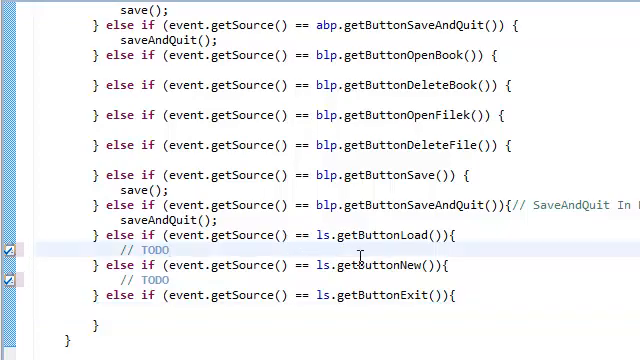
{"action": "scroll", "scroll_direction": "down", "scroll_amount": 3}
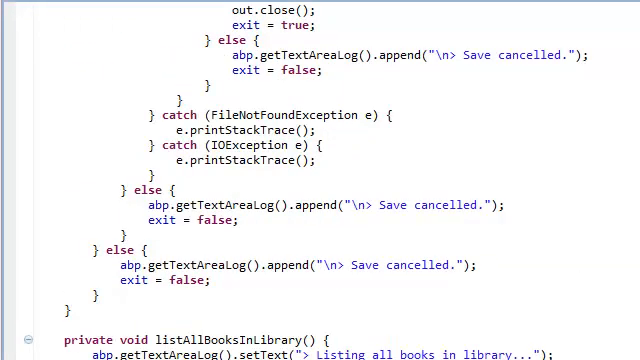
{"action": "scroll", "scroll_direction": "right", "scroll_amount": 3}
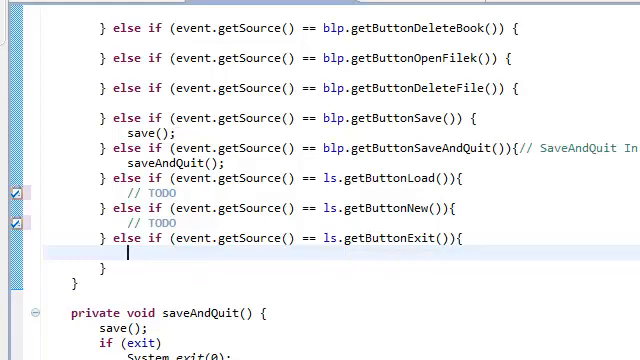
{"action": "scroll", "scroll_direction": "right", "scroll_amount": 3}
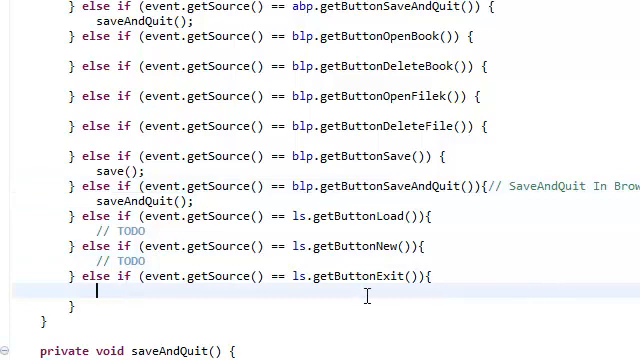
{"action": "mouse_move", "coordinate": [389, 344]}
{"action": "type", "text": "System."}
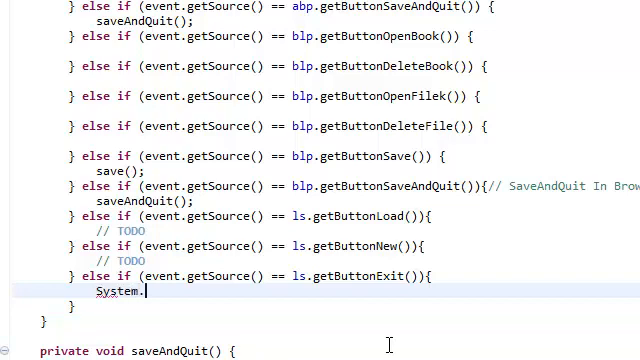
Call System.exit(0) in the getButtonExit branch and test Exit on the Welcome window
{"action": "type", "text": "exit(arg0)"}
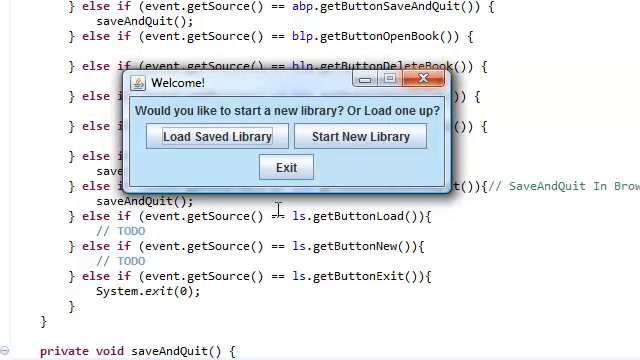
{"action": "left_click", "coordinate": [287, 167]}
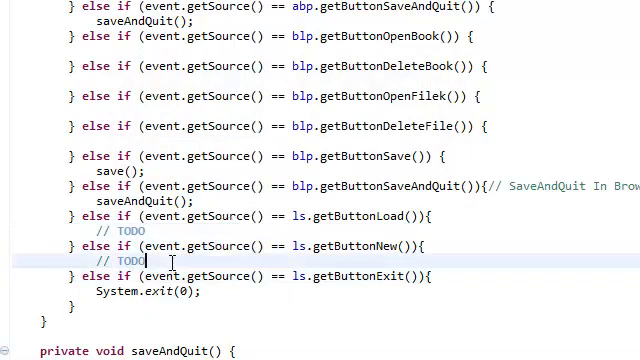
Replace the New branch's TODO with ls.dispose(); and screen.setVisible(true);
{"action": "double_click", "coordinate": [130, 259]}
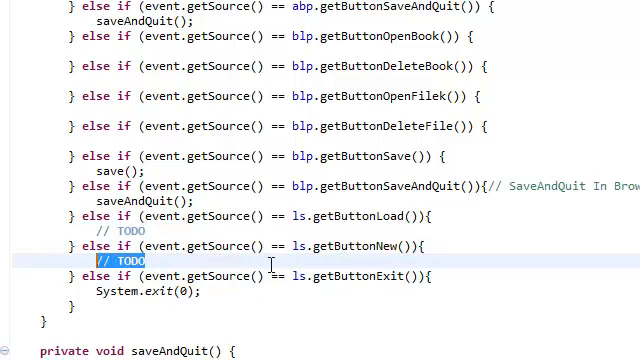
{"action": "mouse_move", "coordinate": [384, 248]}
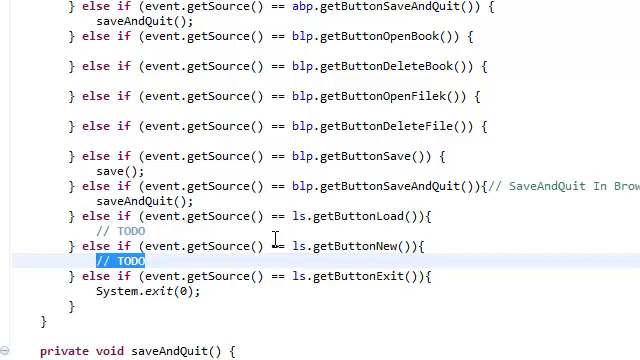
{"action": "type", "text": "ls.dispose("}
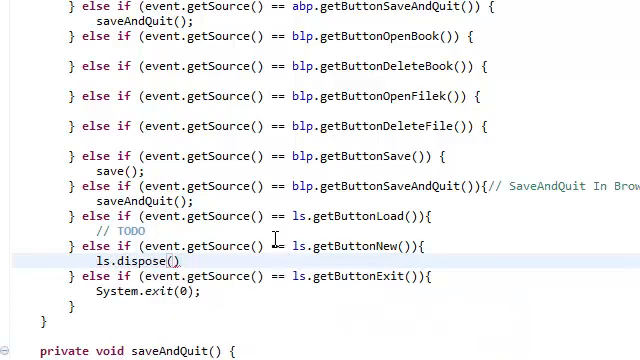
{"action": "left_click", "coordinate": [178, 259]}
{"action": "type", "text": ";"}
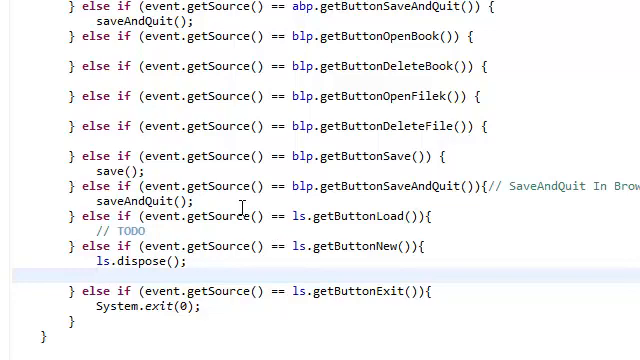
{"action": "type", "text": "screen."}
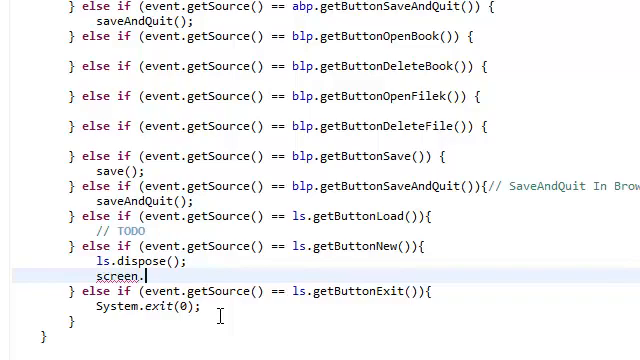
{"action": "type", "text": "setV"}
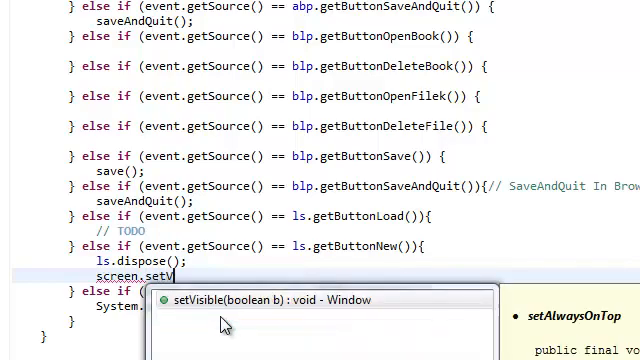
{"action": "type", "text": "true);"}
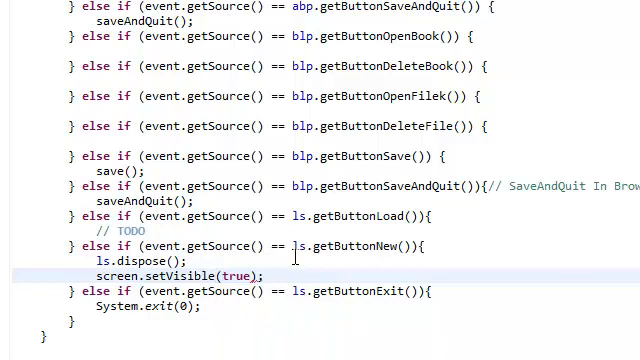
{"action": "mouse_move", "coordinate": [520, 302]}
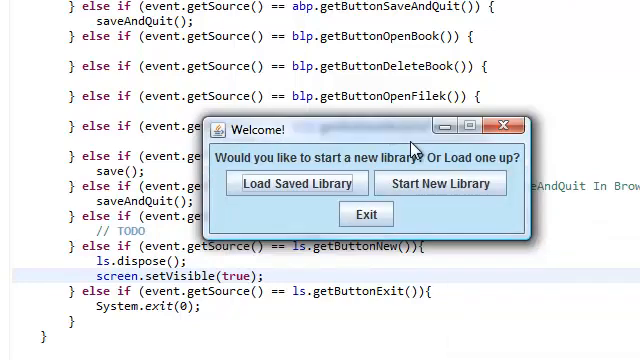
{"action": "mouse_move", "coordinate": [440, 183]}
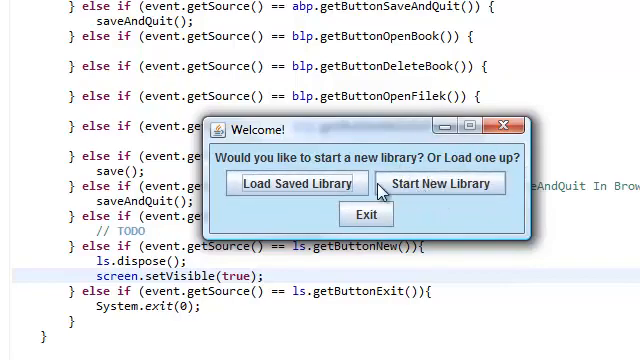
{"action": "mouse_move", "coordinate": [393, 188]}
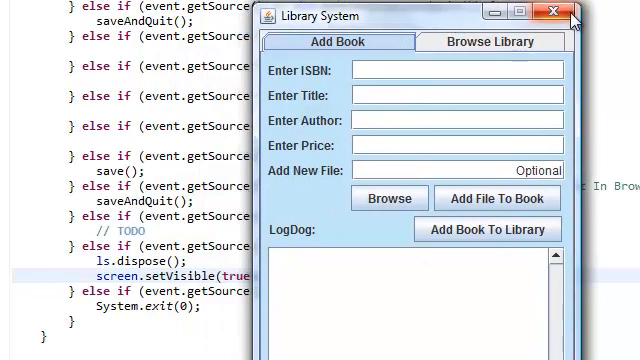
Close the Library System window opened by Start New Library
{"action": "left_click", "coordinate": [560, 14]}
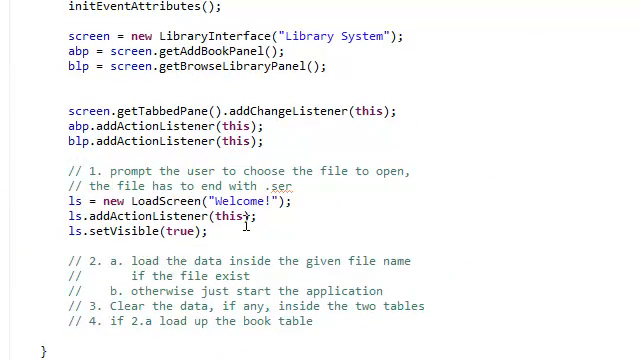
Add a loadLibrary(); call inside the ls.getButtonLoad() branch of actionPerformed
{"action": "scroll", "scroll_direction": "down", "scroll_amount": 3}
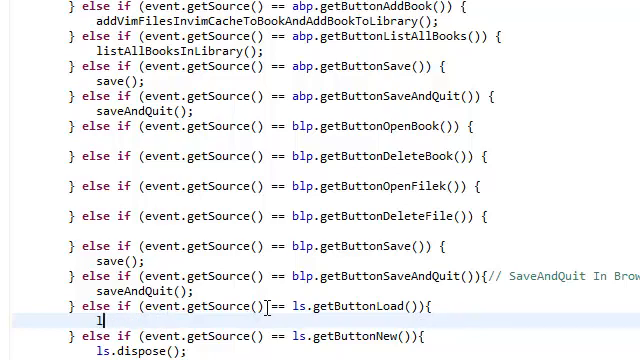
{"action": "type", "text": "load"}
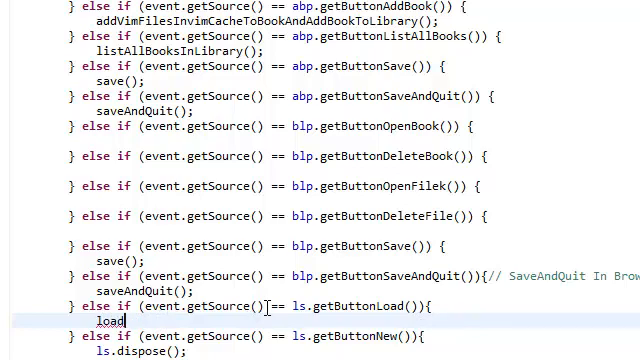
{"action": "type", "text": "Librar"}
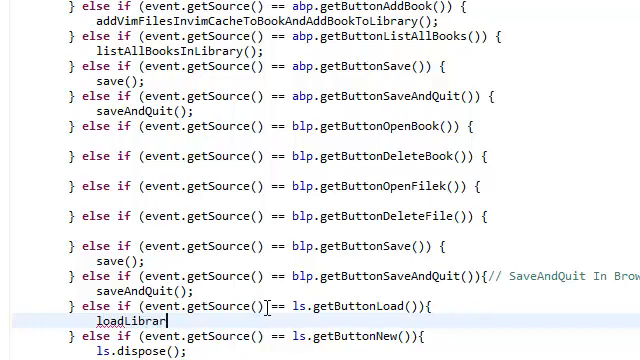
{"action": "type", "text": "y();"}
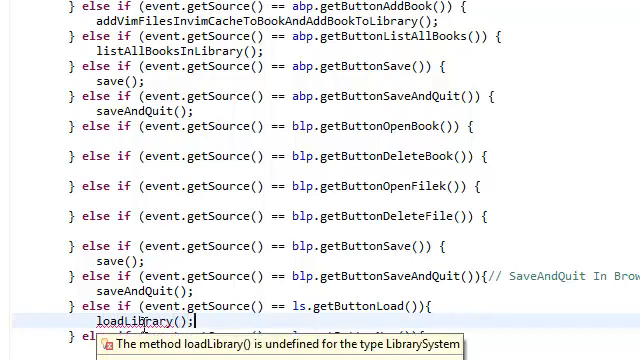
{"action": "scroll", "scroll_direction": "down", "scroll_amount": 3}
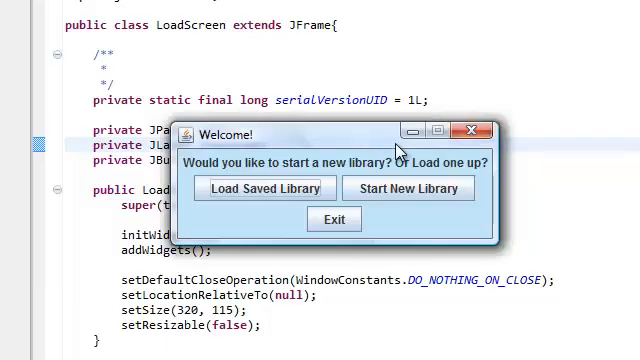
{"action": "mouse_move", "coordinate": [390, 150]}
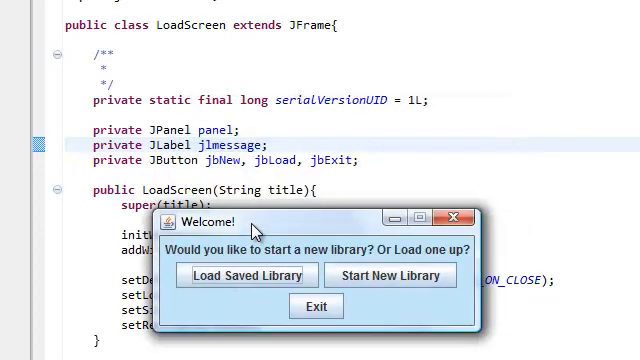
{"action": "mouse_move", "coordinate": [336, 280]}
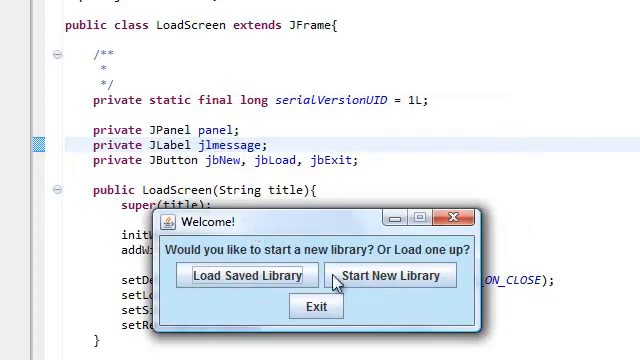